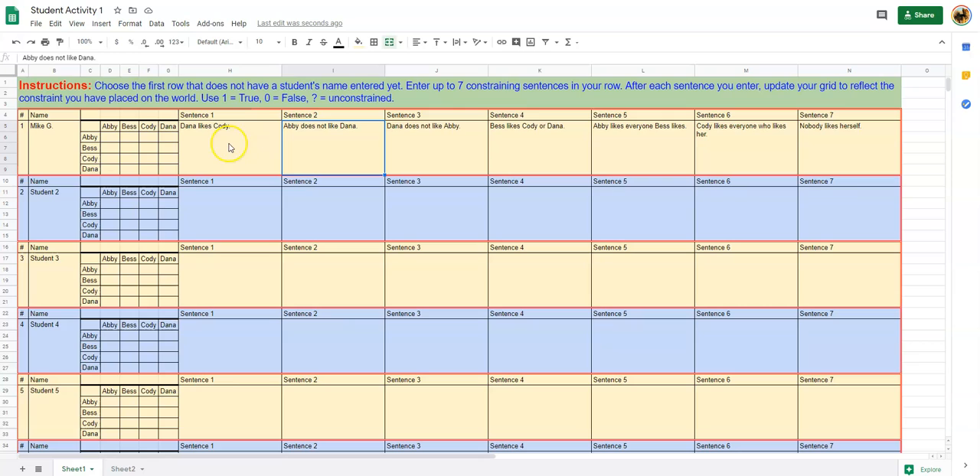
mouse_move(220, 151)
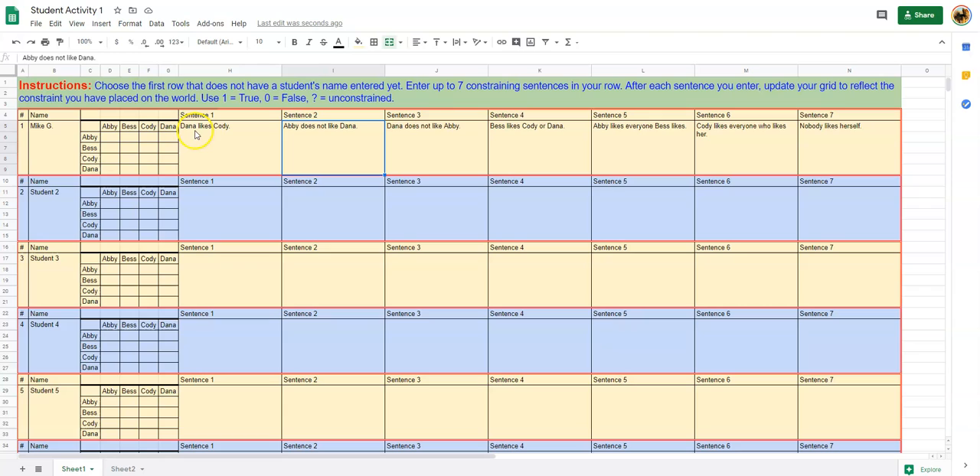
mouse_move(188, 158)
text(1)
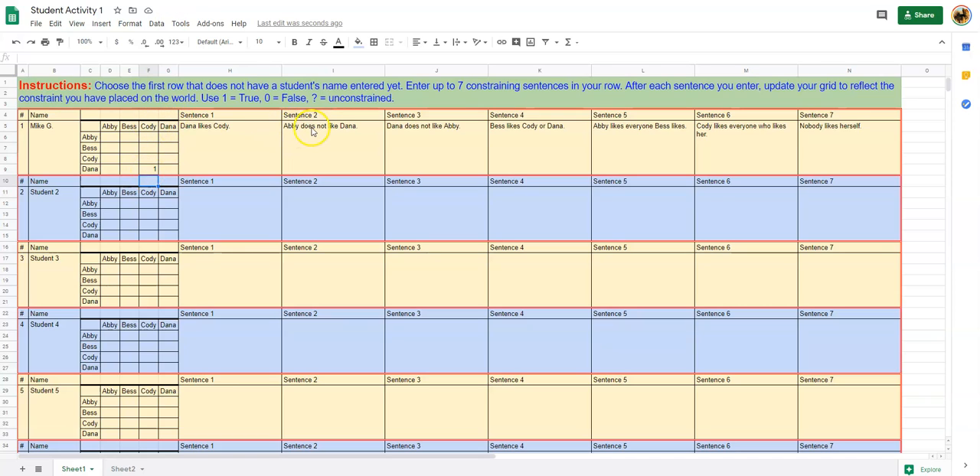
Enter 0 for Abby and Dana liking each other, and 1 for Bess liking Cody
click(168, 136)
text(0)
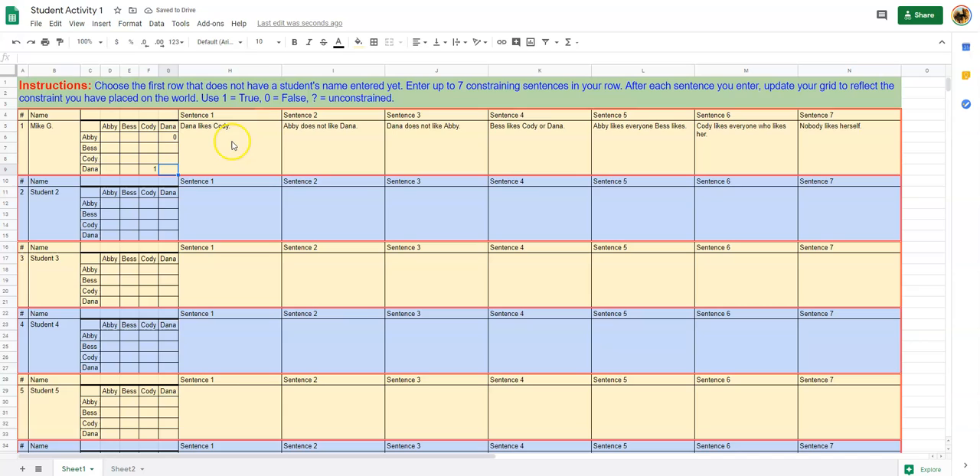
mouse_move(420, 136)
text(0)
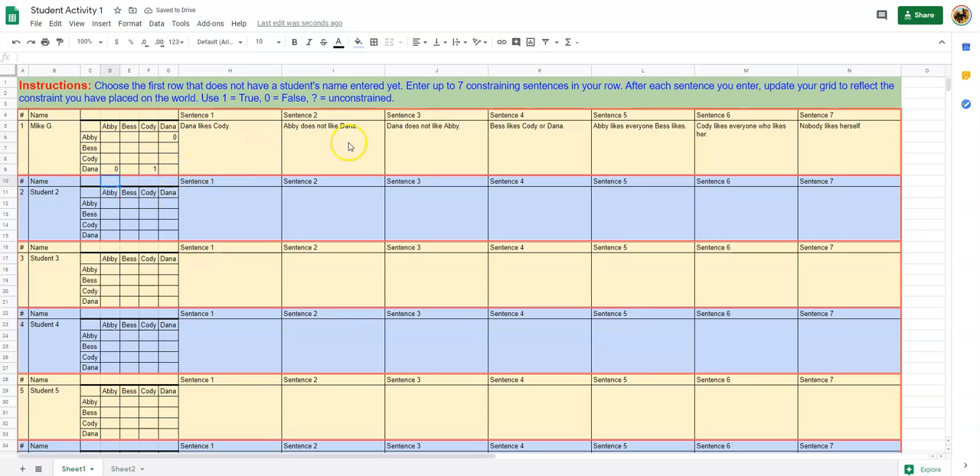
mouse_move(161, 157)
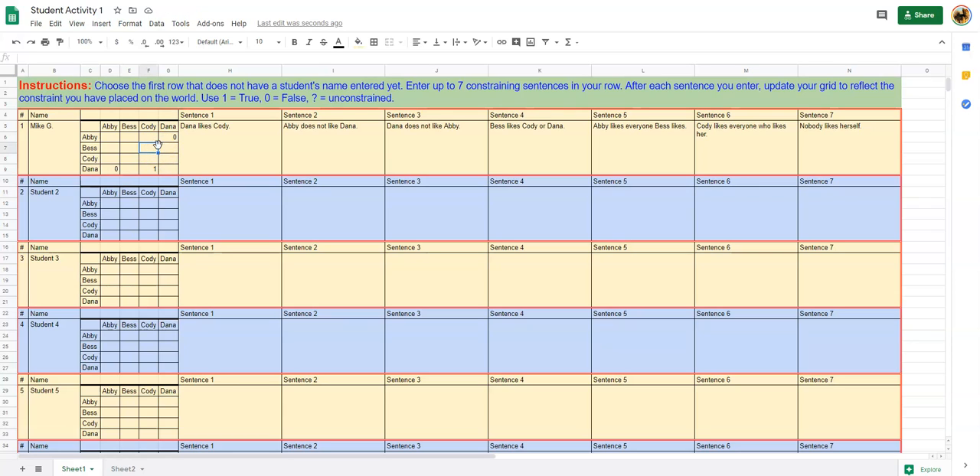
text(1)
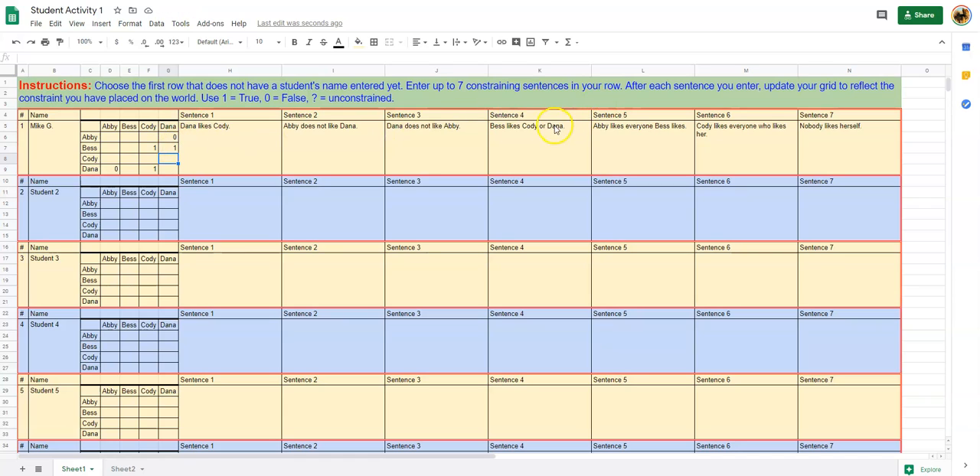
mouse_move(605, 138)
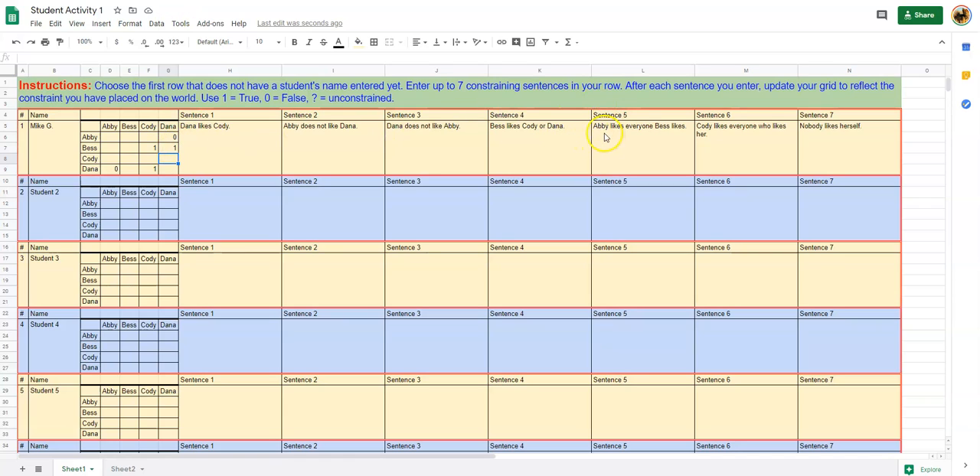
mouse_move(201, 170)
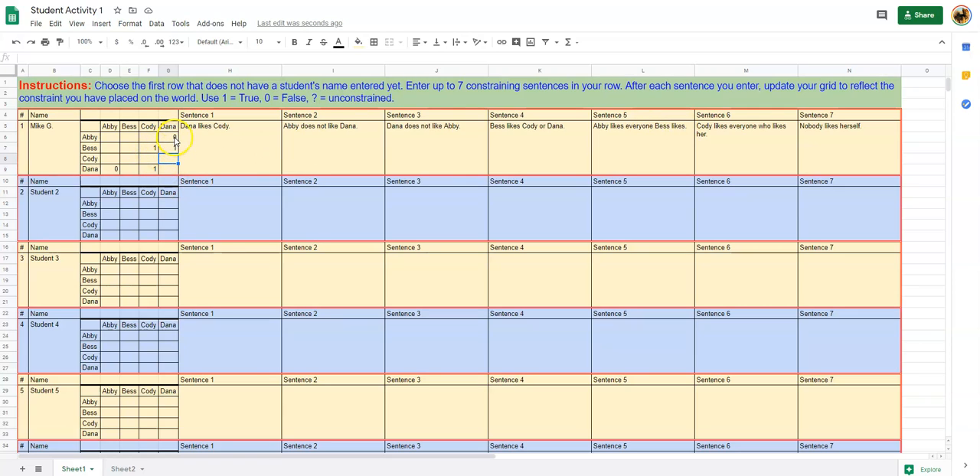
text(0)
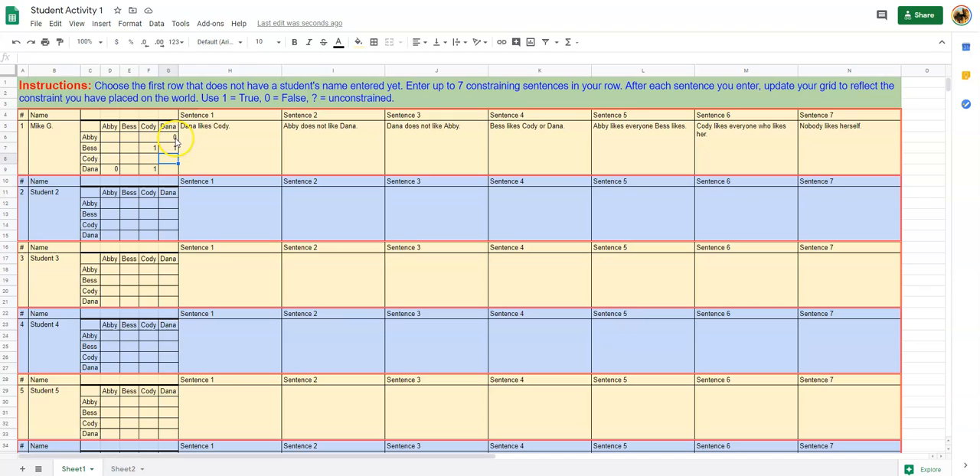
Fill the remaining likes grid cells with 1s and 0s, including 0s on the diagonal
click(168, 147)
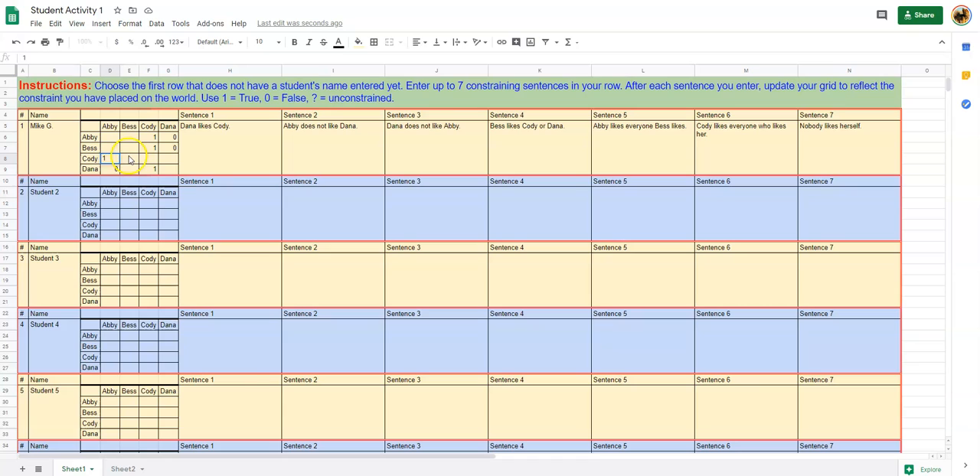
text(1)
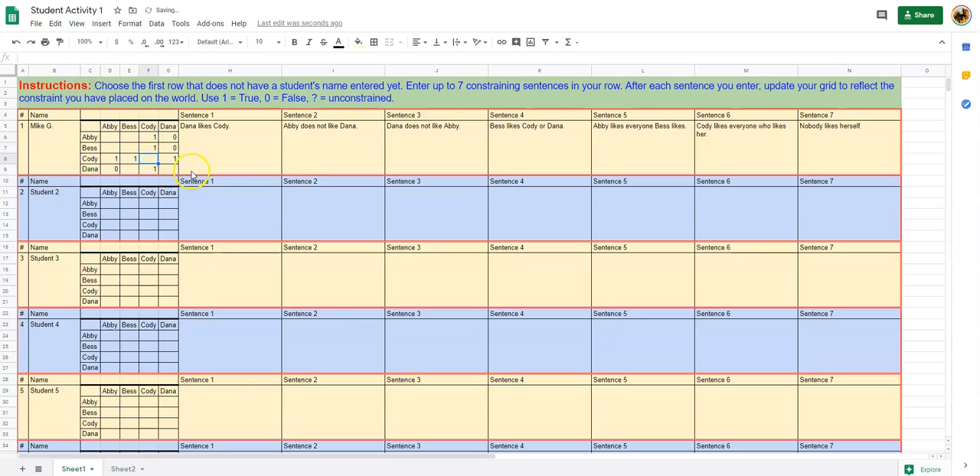
mouse_move(824, 137)
text(0)
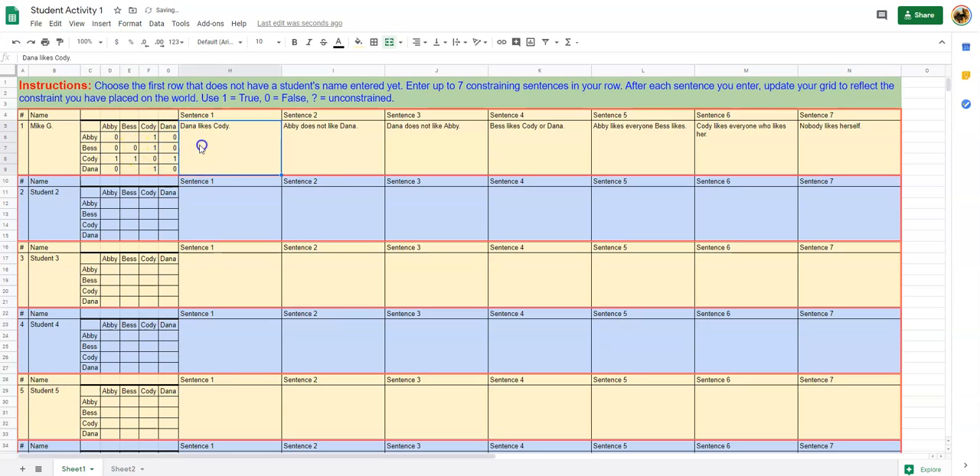
mouse_move(214, 167)
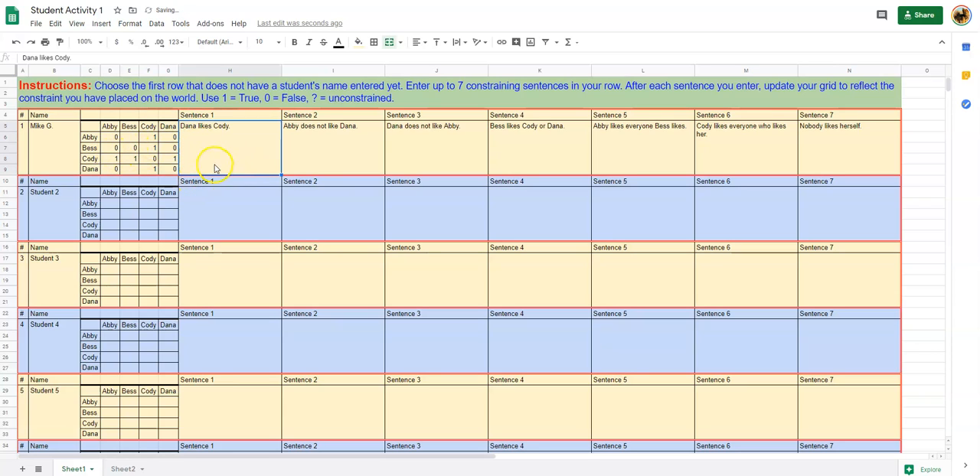
mouse_move(837, 145)
text(?)
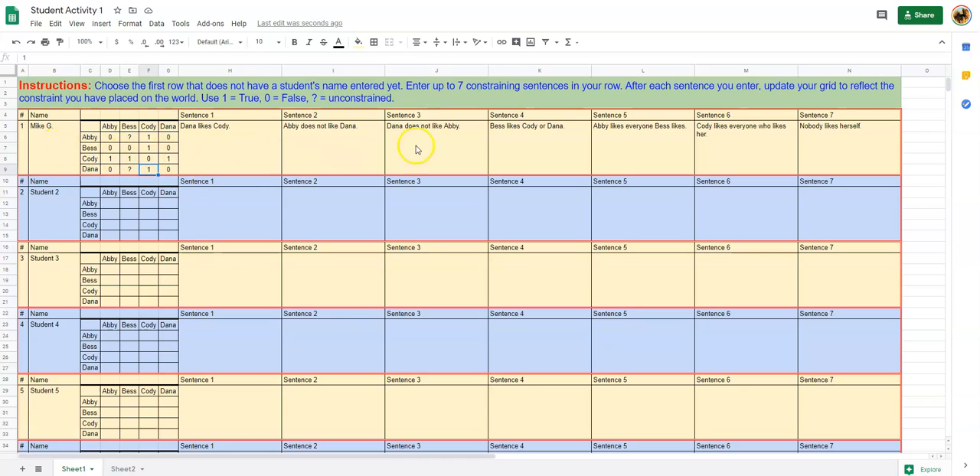
mouse_move(297, 240)
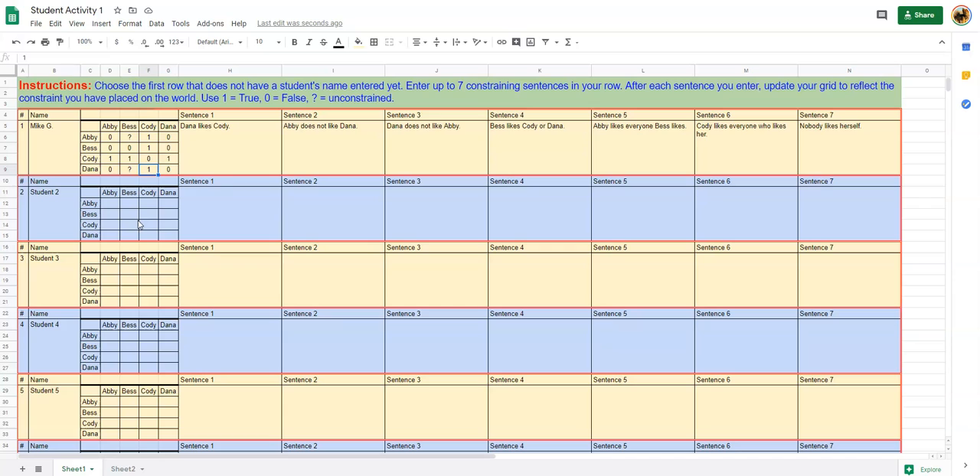
mouse_move(454, 226)
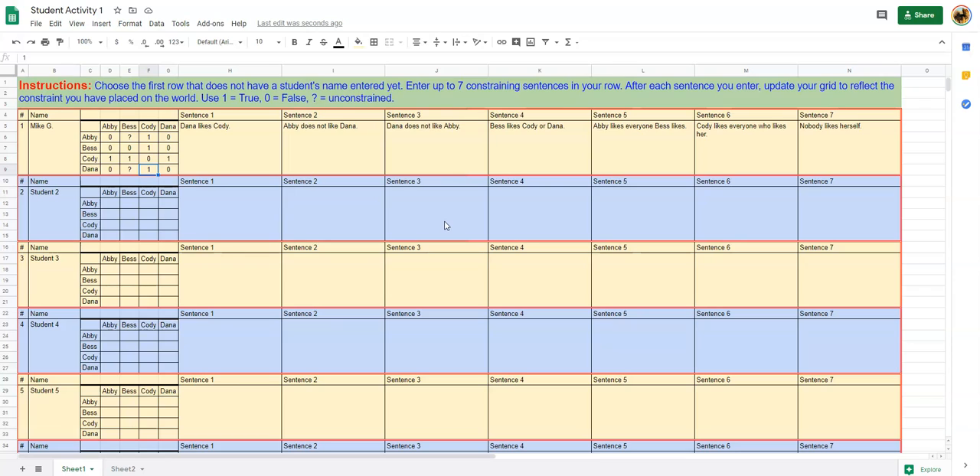
mouse_move(427, 231)
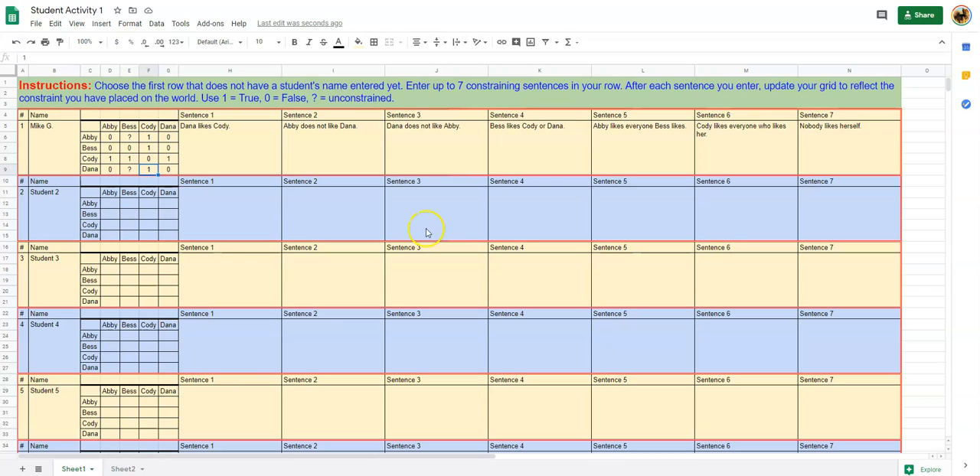